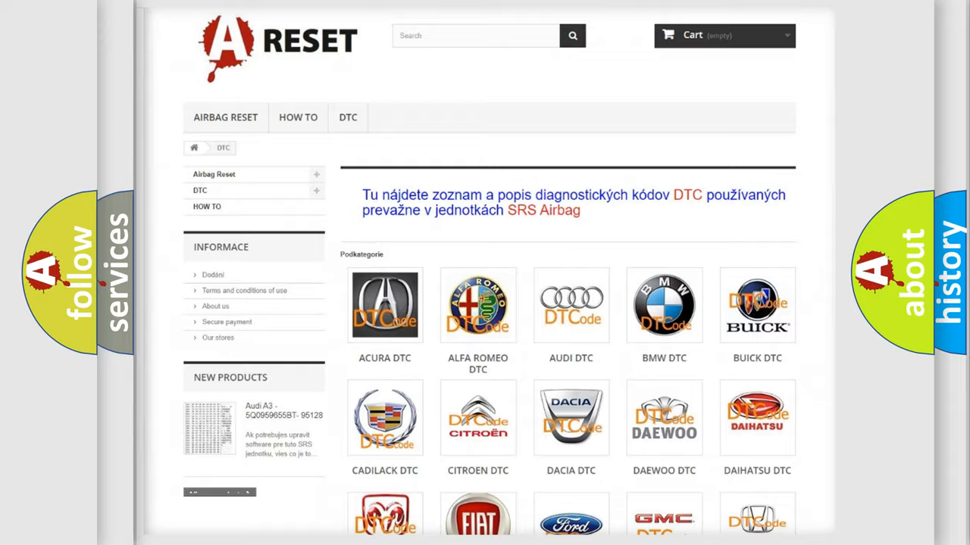
# Step: Select the Jeep logo on the DTC page and scroll through its airbag diagnostic codes
pyautogui.scroll(-3)
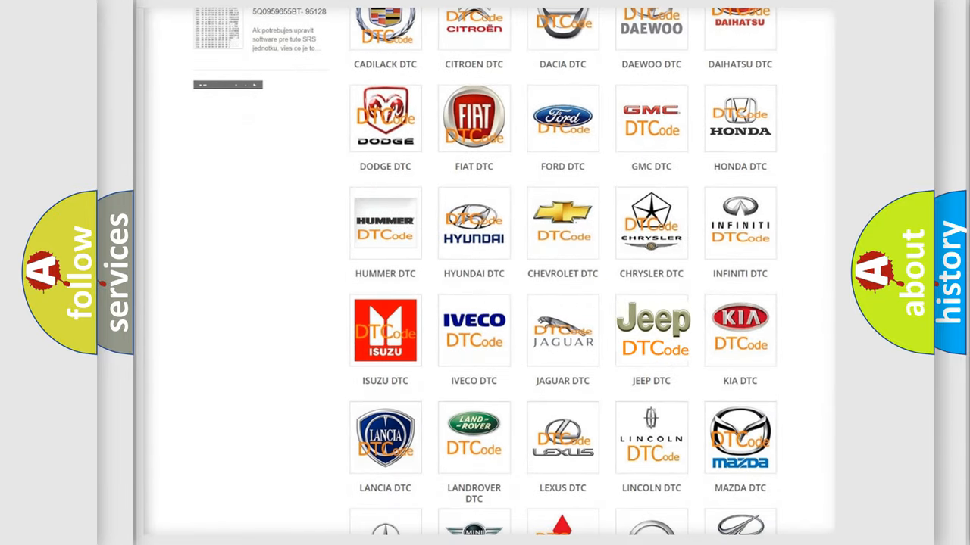
pyautogui.click(651, 330)
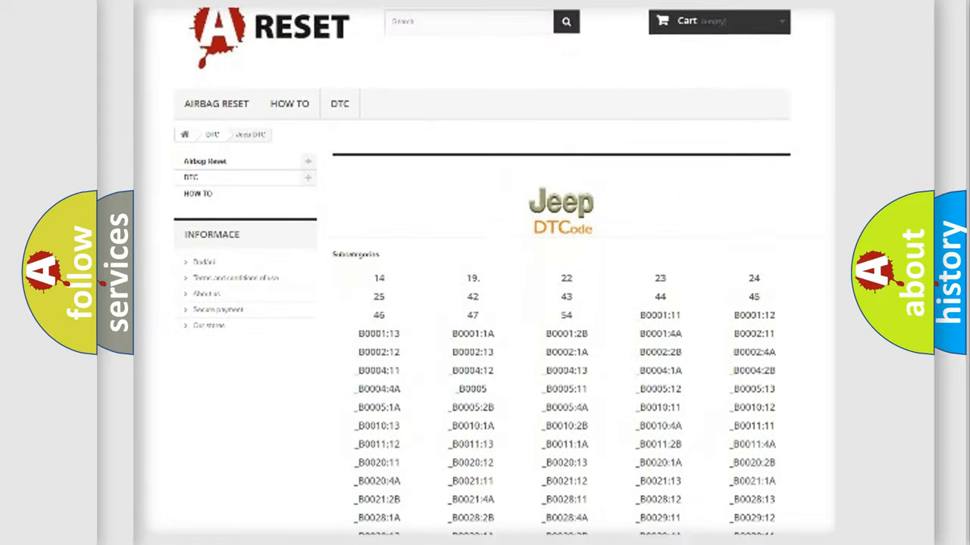
pyautogui.scroll(-3)
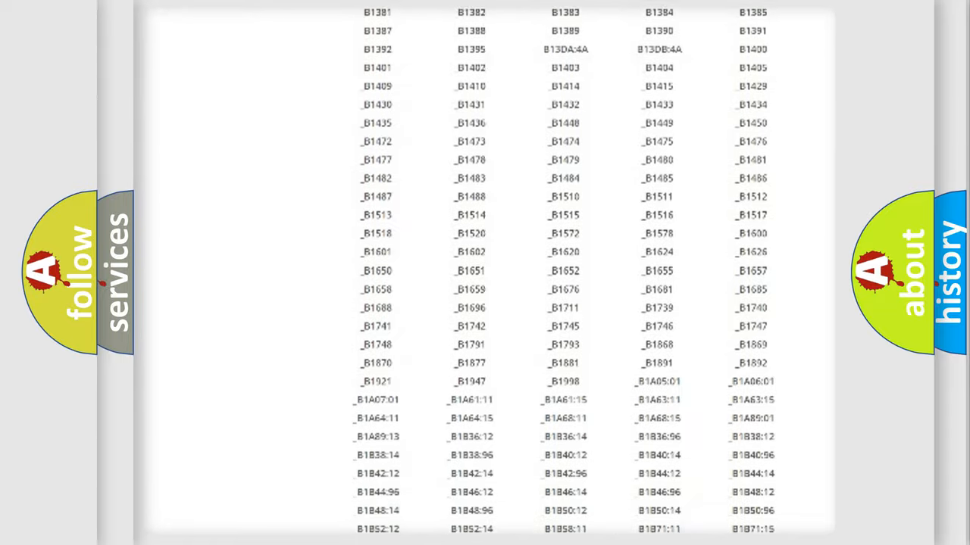